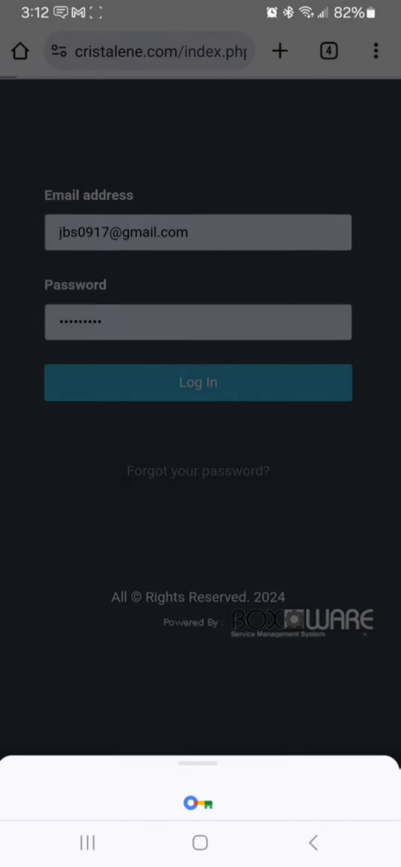
# Log in with the saved credentials and dismiss the saved-passwords breach warning.
pyautogui.click(198, 382)
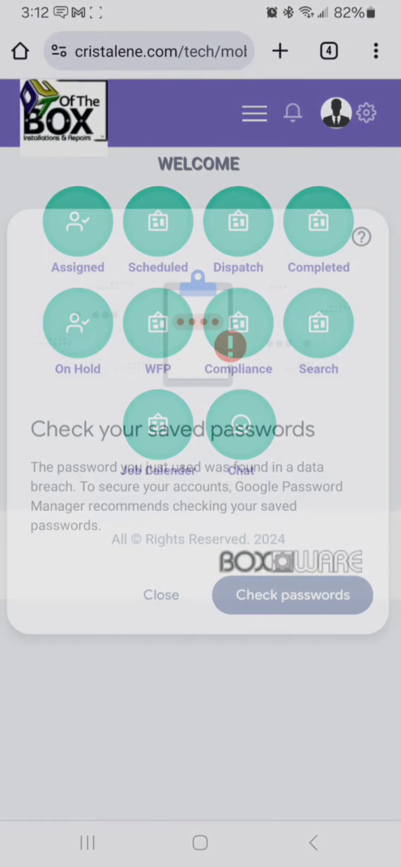
pyautogui.click(161, 595)
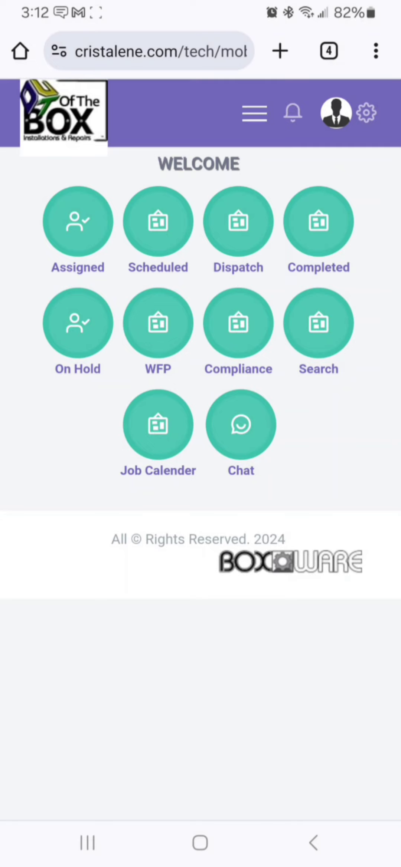
pyautogui.click(238, 221)
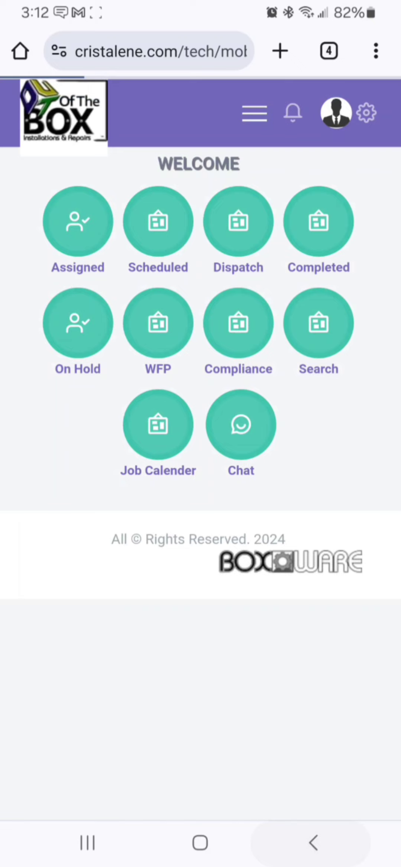
# Open the job calendar and select the In Progress BOX77400 job on July 17.
pyautogui.click(318, 221)
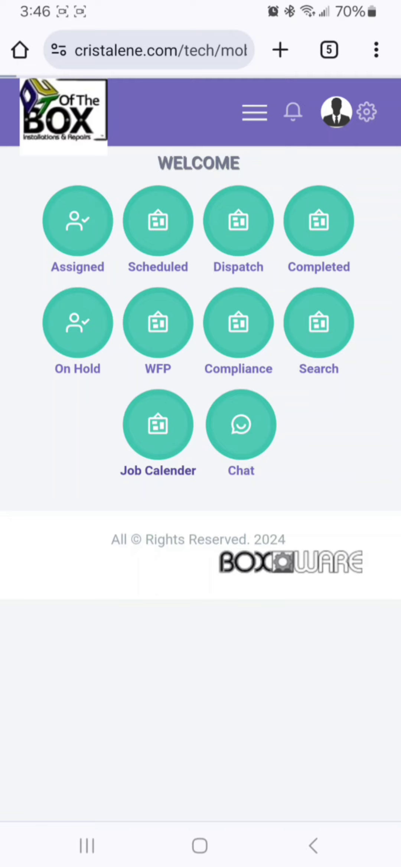
pyautogui.click(158, 423)
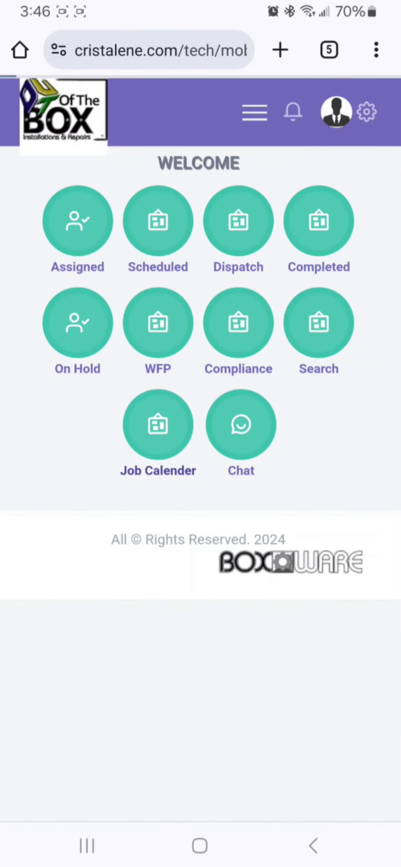
pyautogui.click(158, 424)
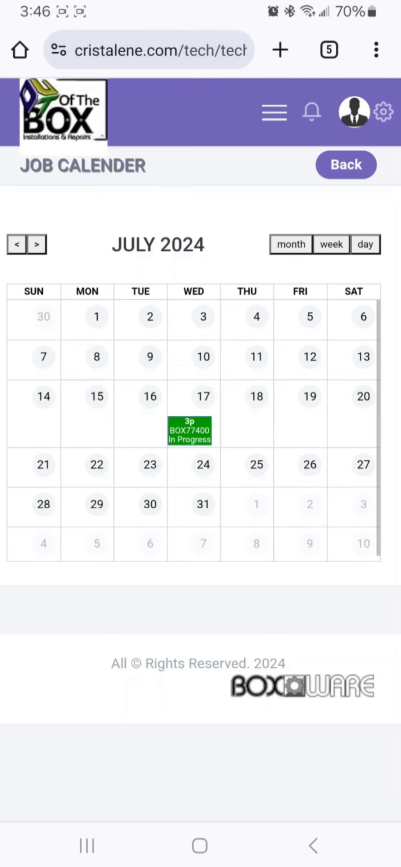
pyautogui.click(188, 429)
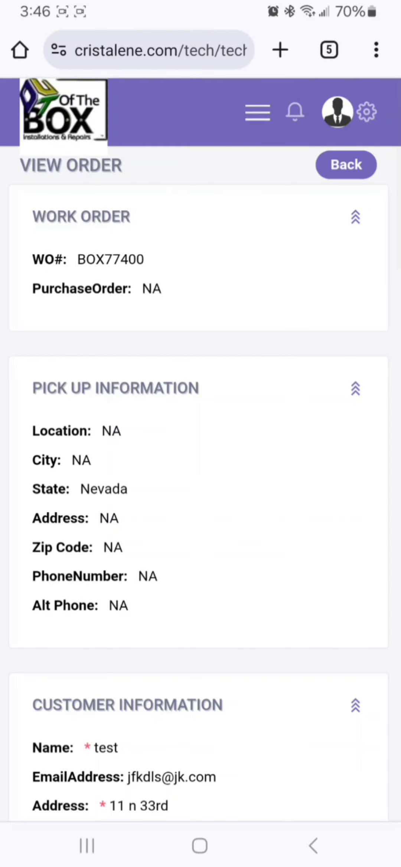
# Select and copy the WO# value BOX77400 from the order details.
pyautogui.doubleClick(110, 260)
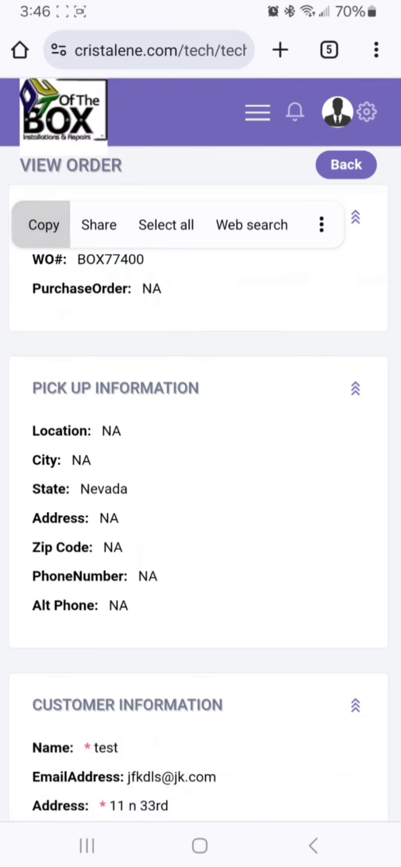
pyautogui.click(43, 225)
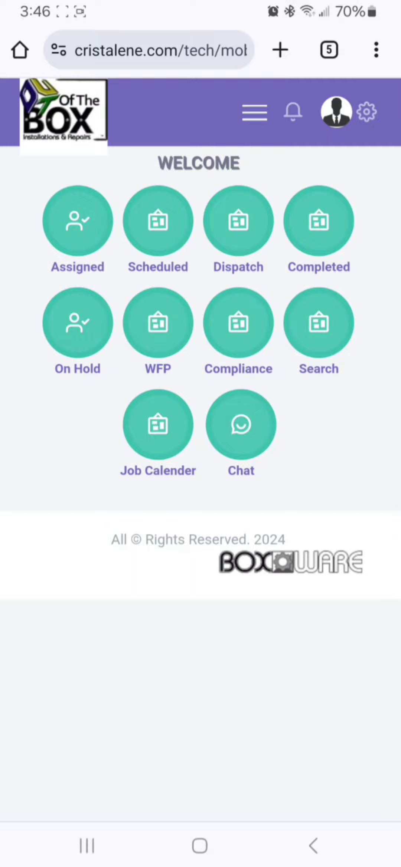
# Open the job search board and scroll down to the BOX77400 entry.
pyautogui.click(318, 323)
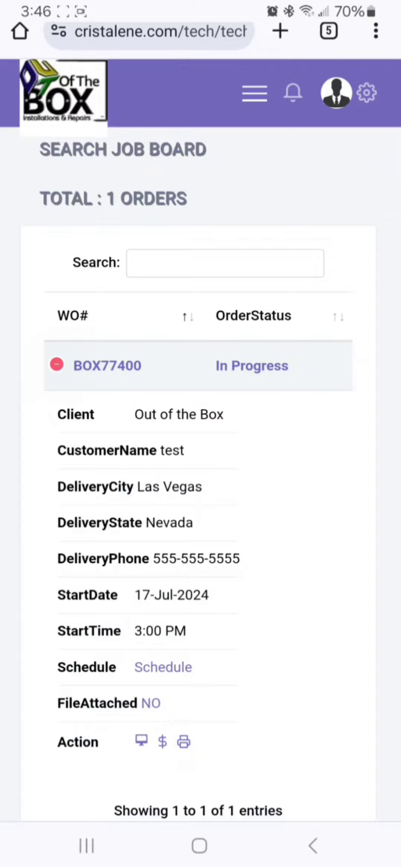
pyautogui.scroll(-3)
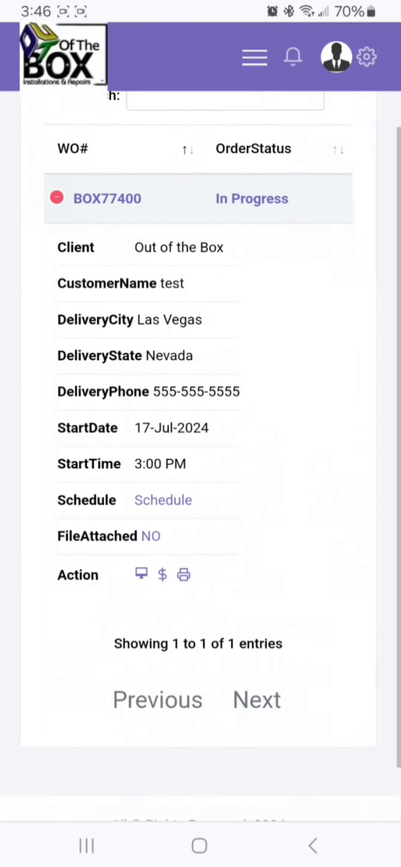
pyautogui.scroll(-3)
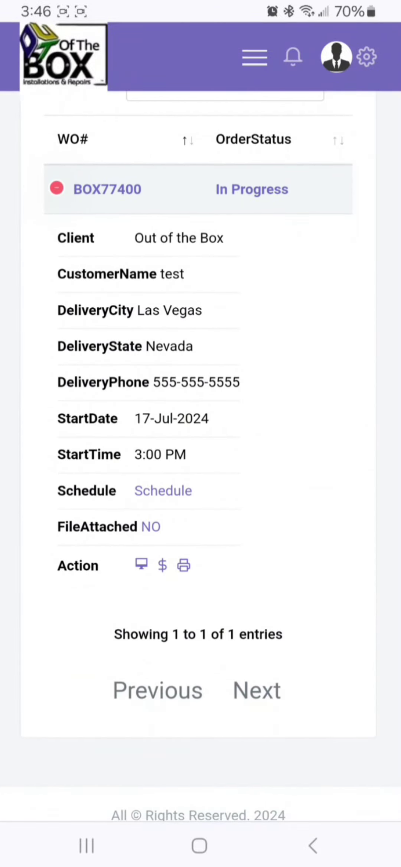
# Set the technician order status for BOX77400 to Completed.
pyautogui.click(140, 565)
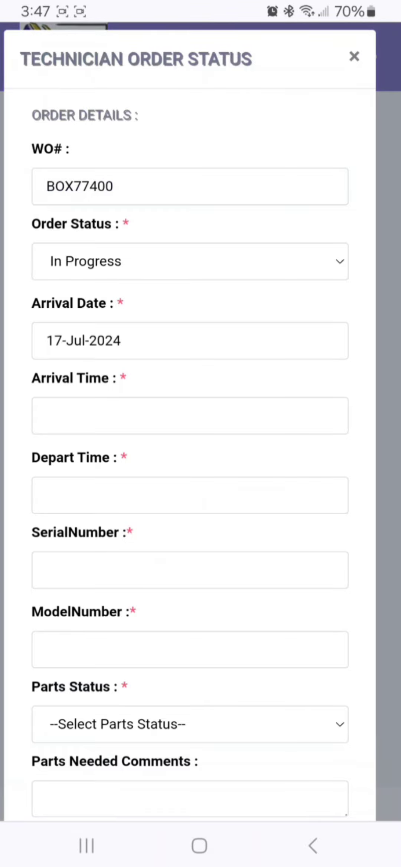
pyautogui.click(190, 261)
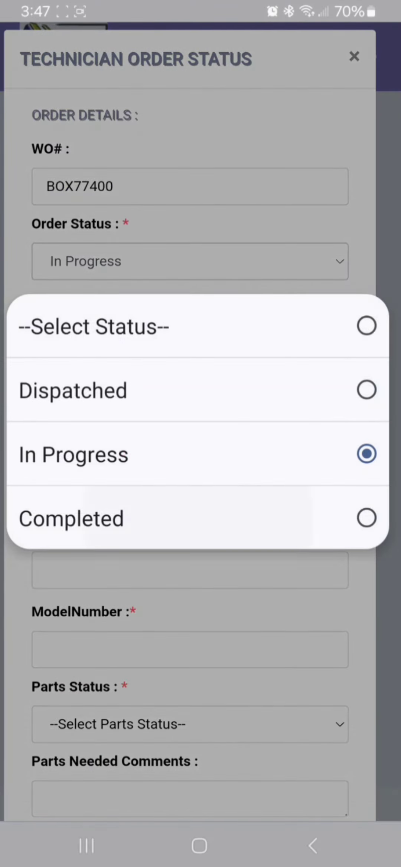
pyautogui.click(71, 518)
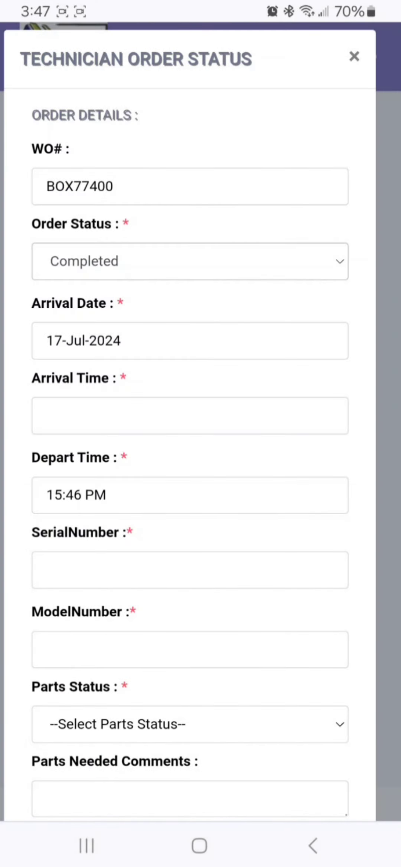